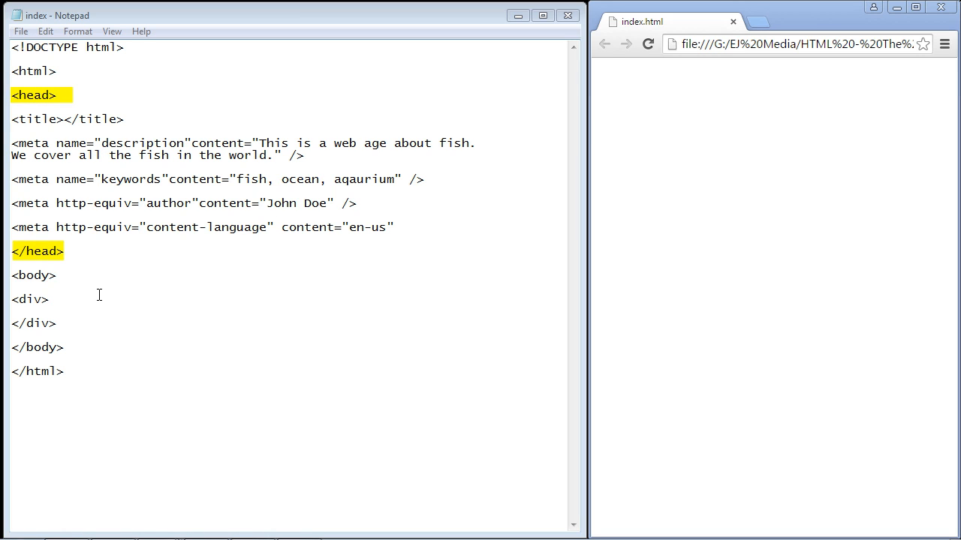
pyautogui.moveTo(96, 250)
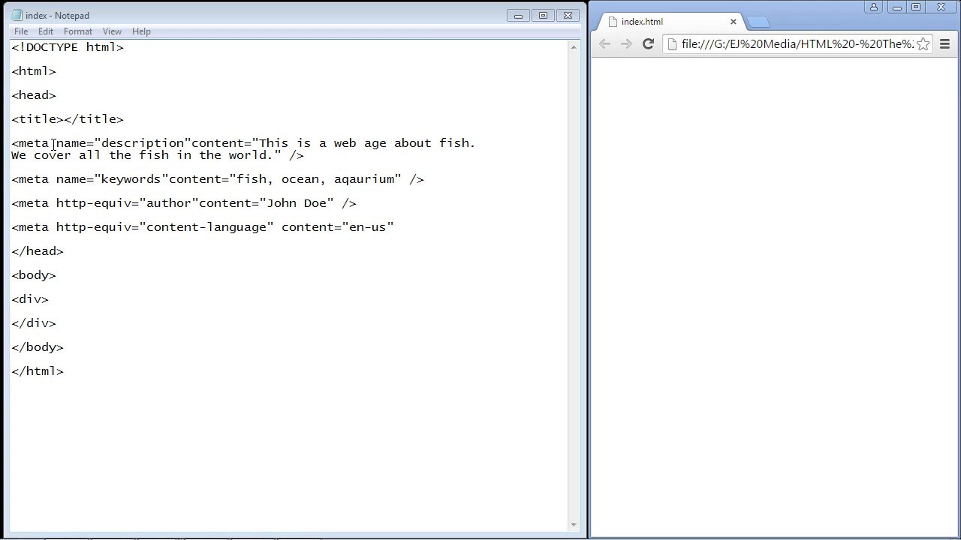
# Step: Highlight the meta keyword and the self-closing ending of the description tag to review its structure
pyautogui.doubleClick(39, 143)
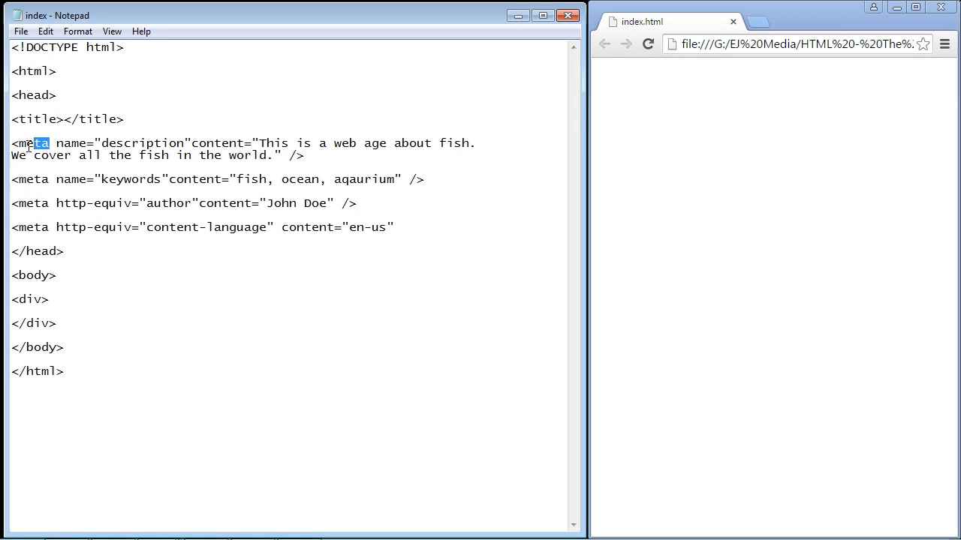
pyautogui.click(304, 156)
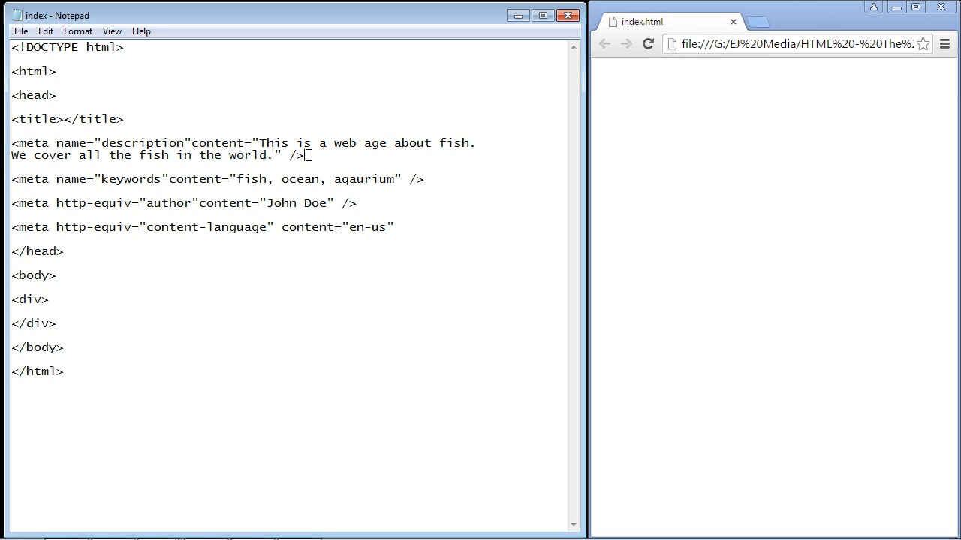
pyautogui.doubleClick(294, 155)
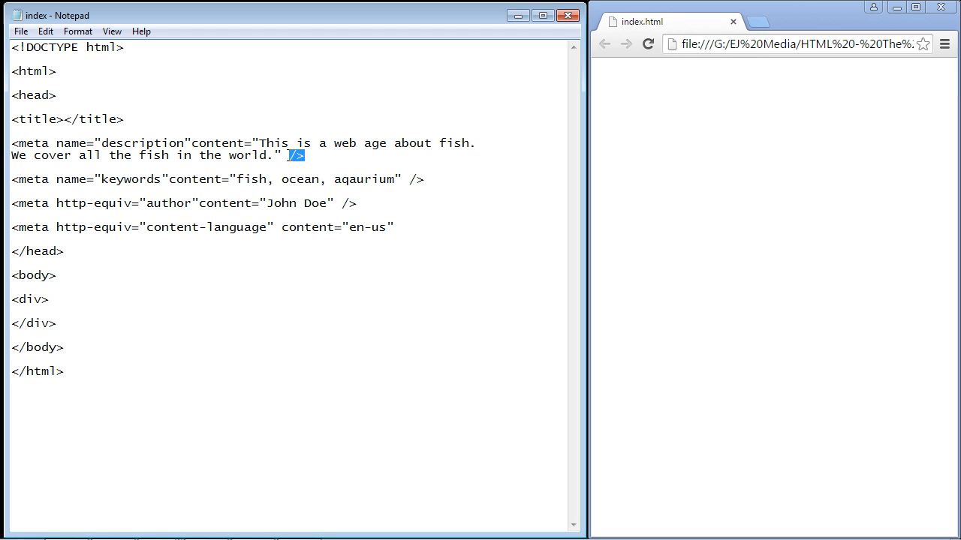
pyautogui.doubleClick(30, 143)
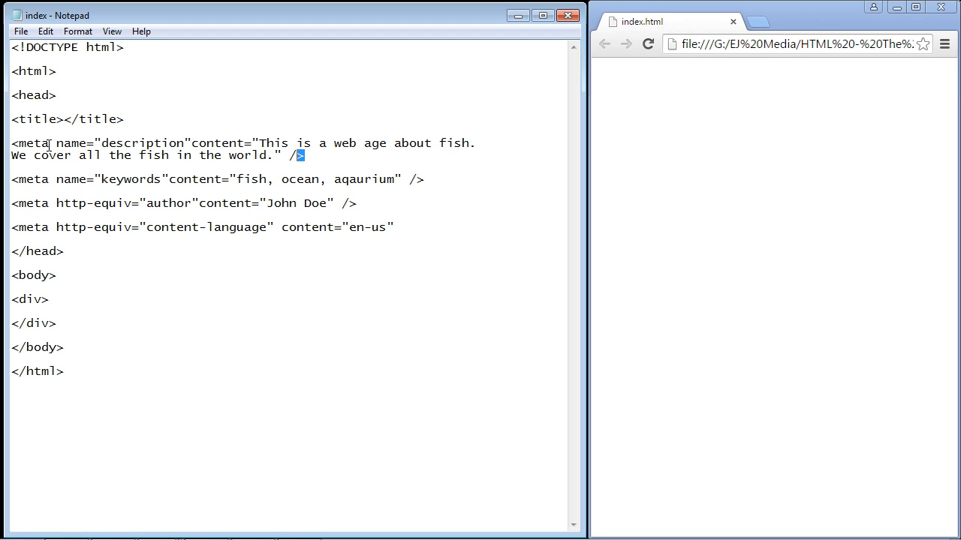
pyautogui.doubleClick(30, 142)
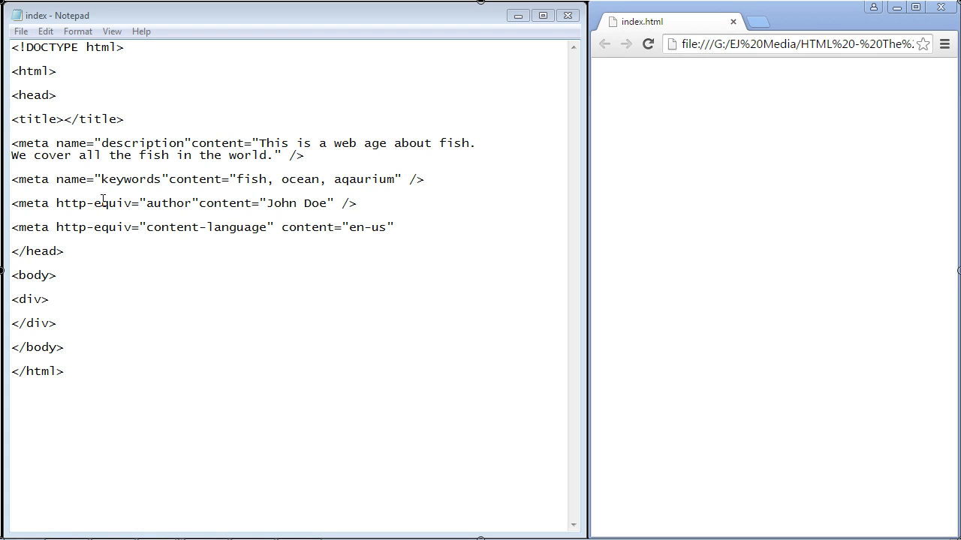
# Step: Highlight the name attribute and its value "description" in the meta tag to review them
pyautogui.doubleClick(111, 143)
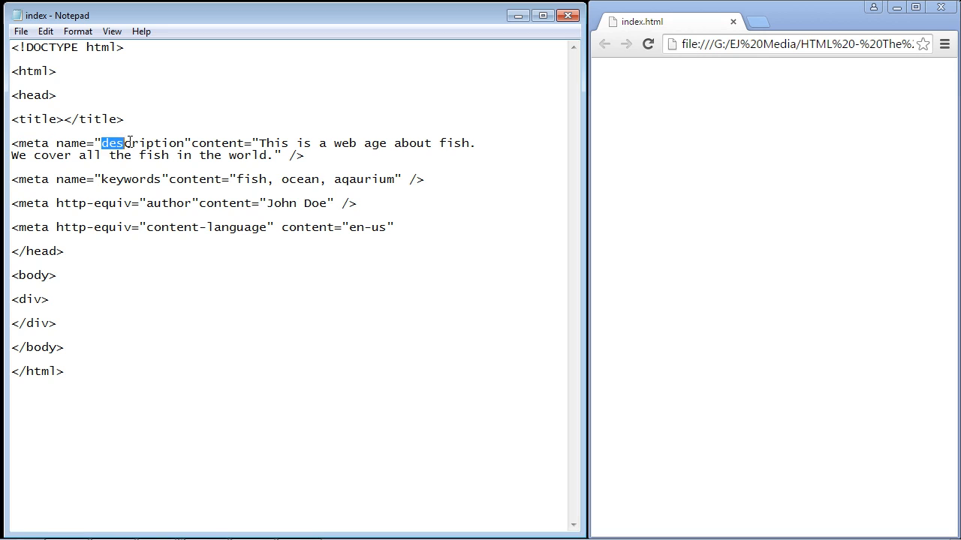
pyautogui.doubleClick(142, 142)
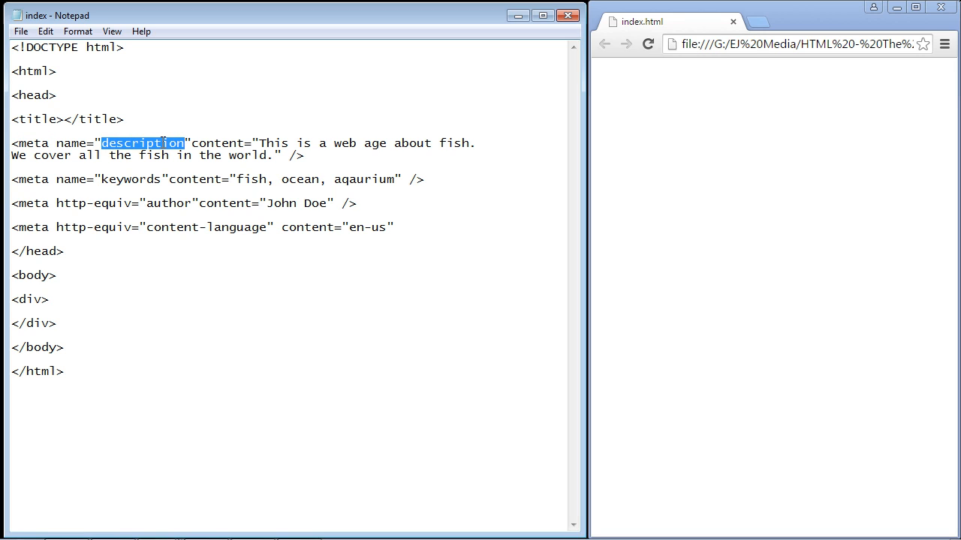
pyautogui.click(68, 142)
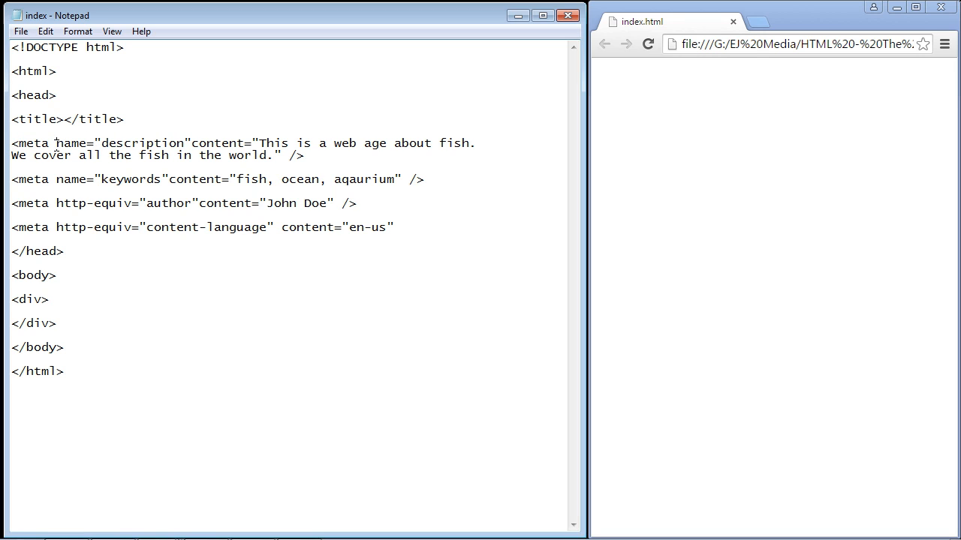
pyautogui.doubleClick(71, 142)
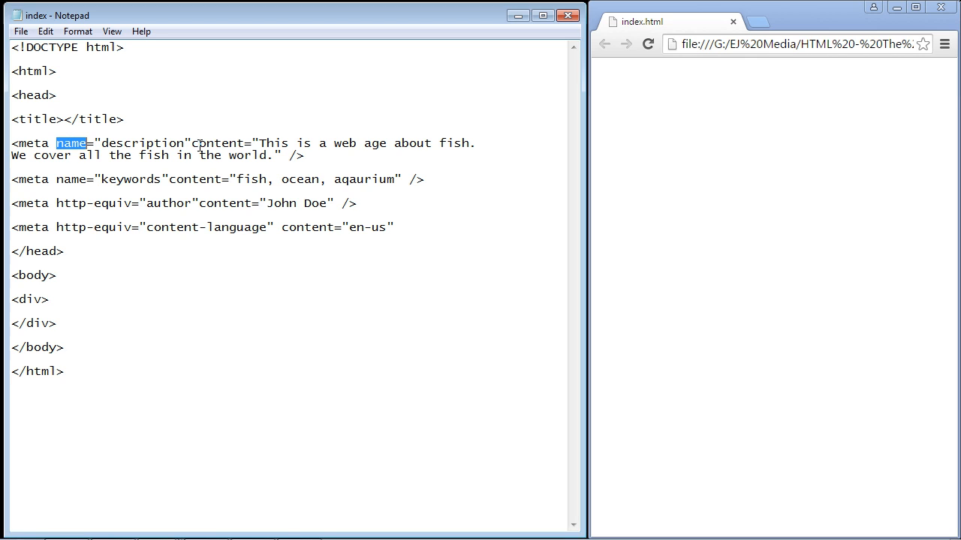
pyautogui.doubleClick(217, 144)
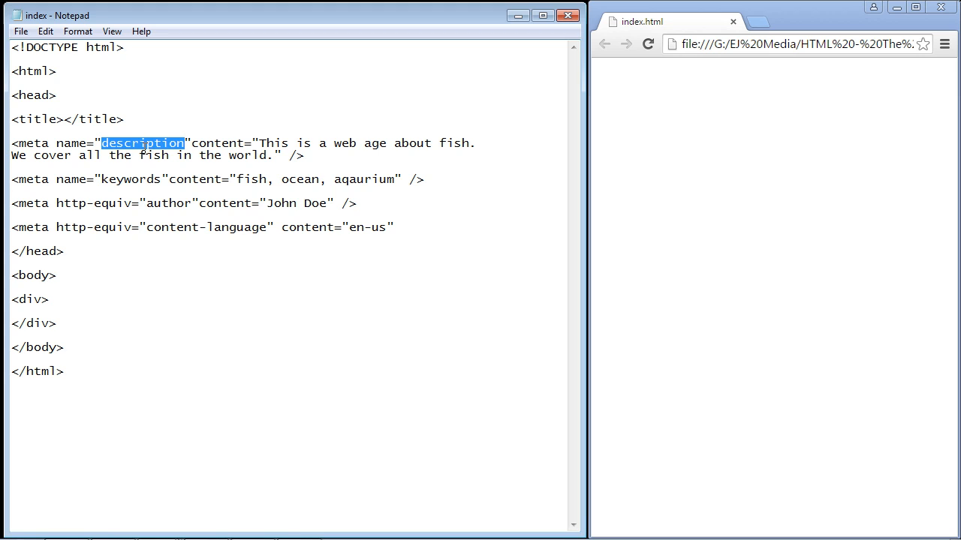
# Step: Highlight the description content sentence about fish to review the tag's text
pyautogui.click(262, 142)
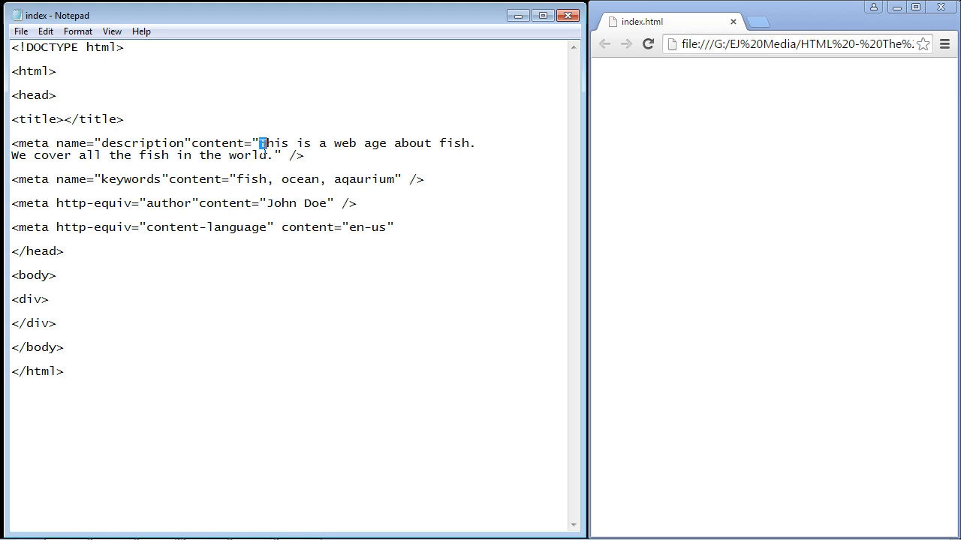
pyautogui.moveTo(259, 142); pyautogui.dragTo(268, 156)
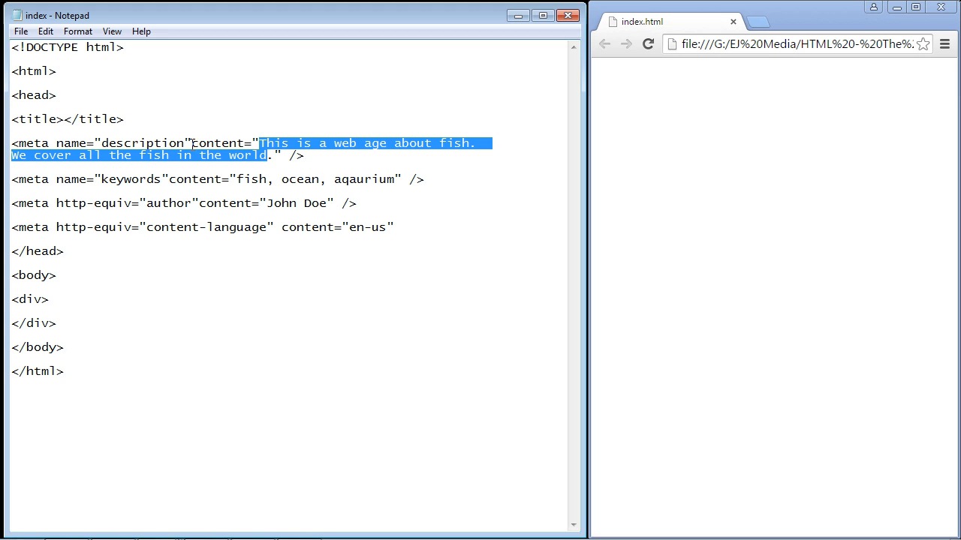
pyautogui.doubleClick(218, 142)
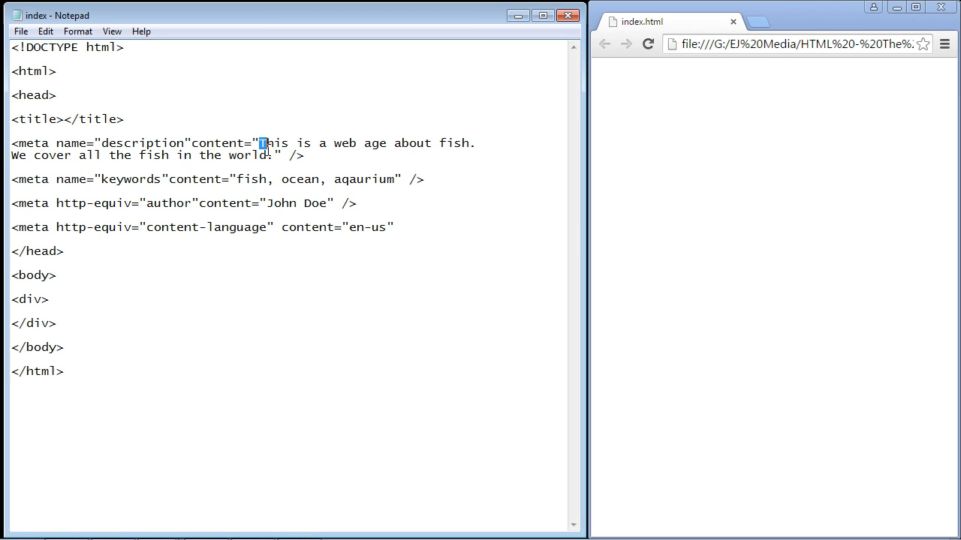
pyautogui.moveTo(260, 142); pyautogui.dragTo(271, 155)
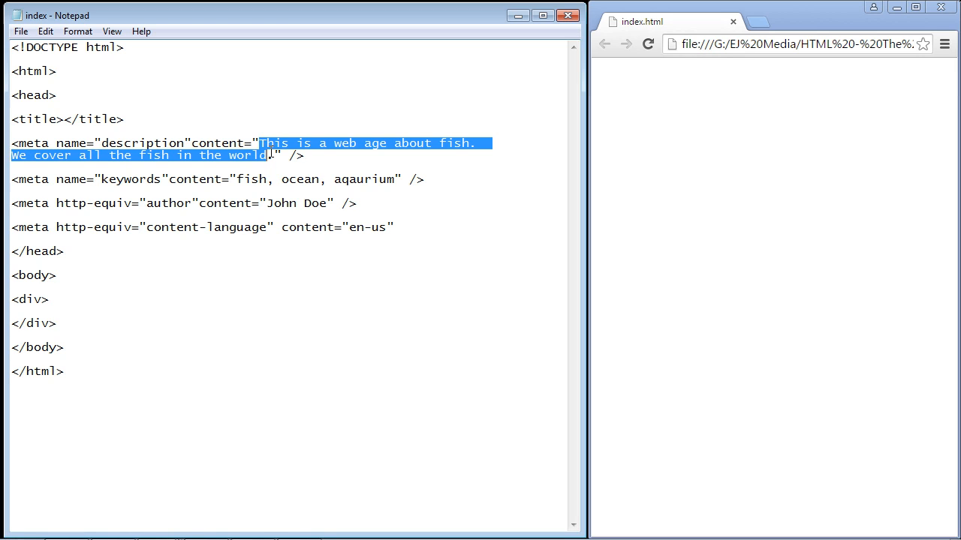
pyautogui.moveTo(270, 154)
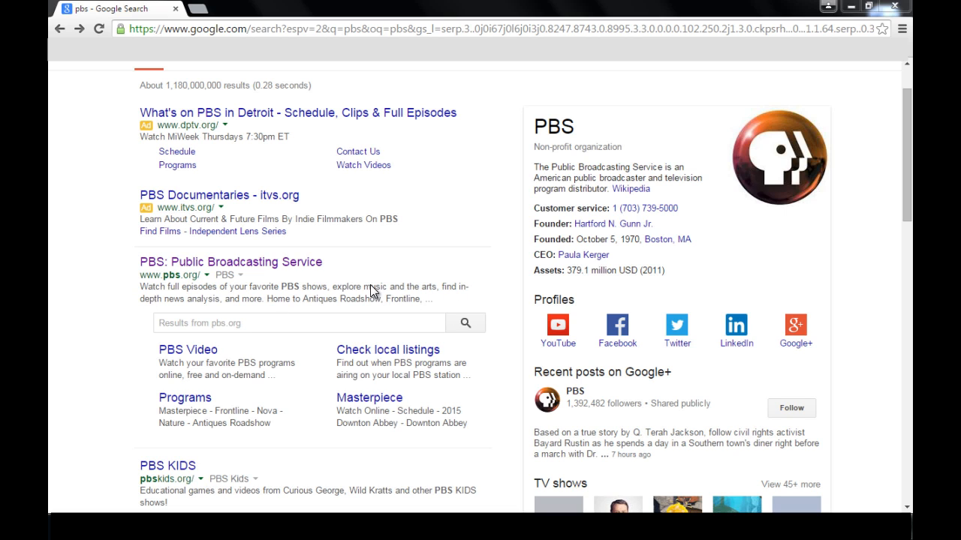
pyautogui.moveTo(156, 293)
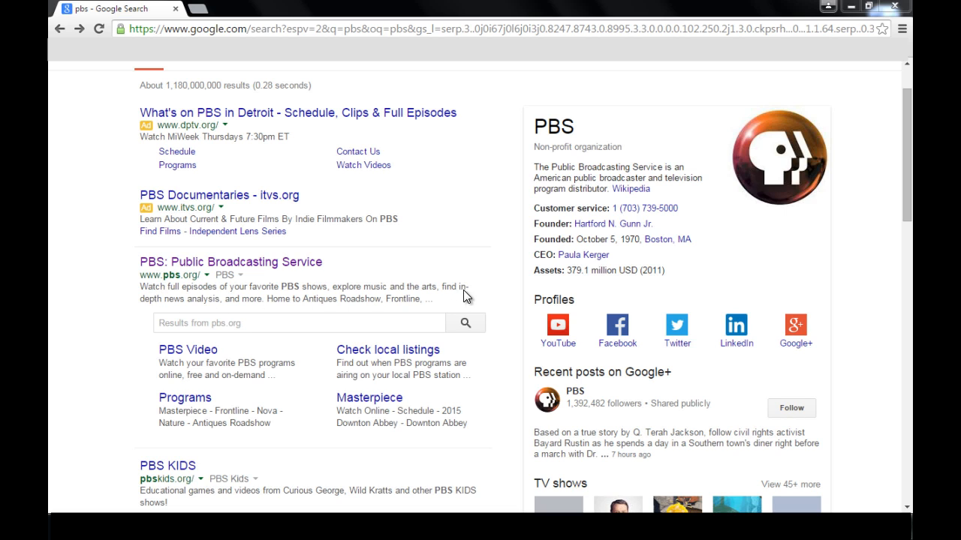
pyautogui.moveTo(433, 302)
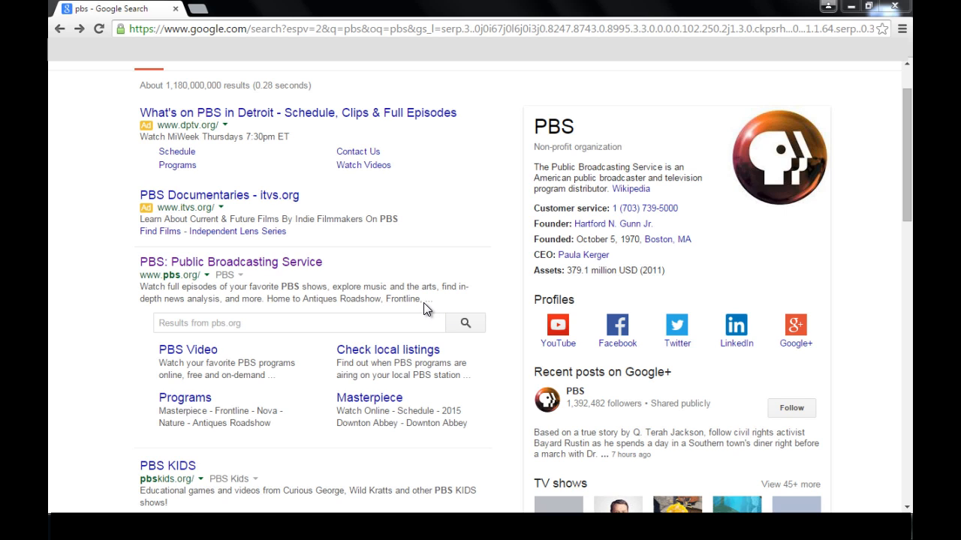
pyautogui.moveTo(432, 310)
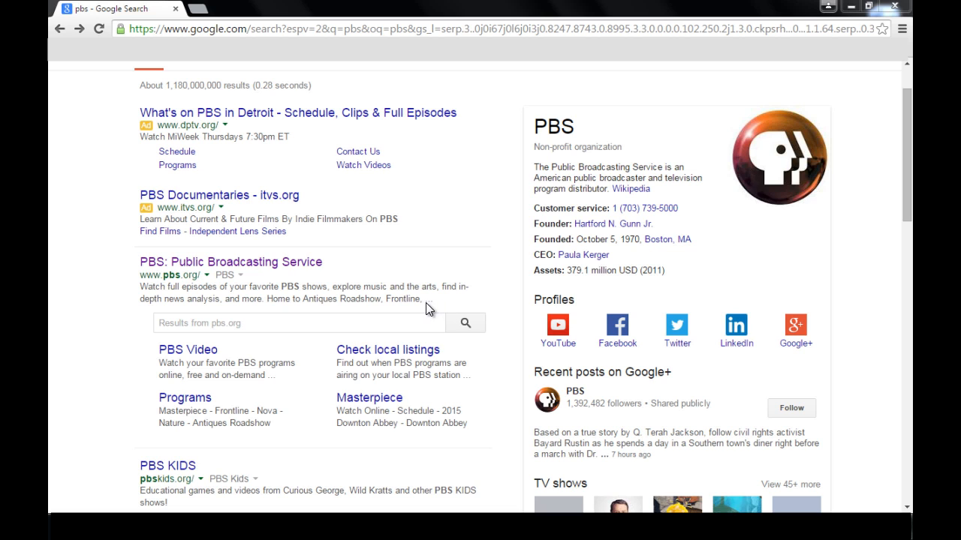
pyautogui.moveTo(430, 304)
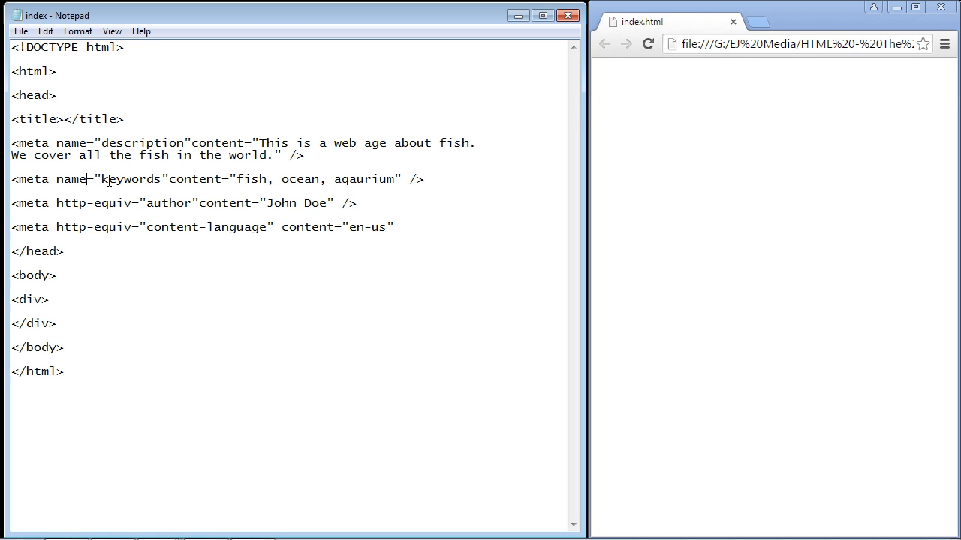
pyautogui.doubleClick(129, 179)
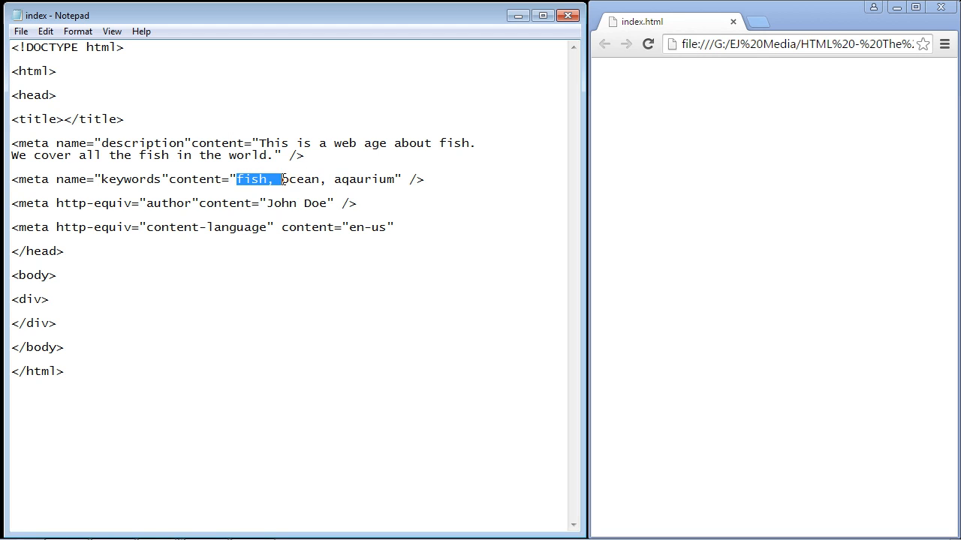
pyautogui.click(383, 178)
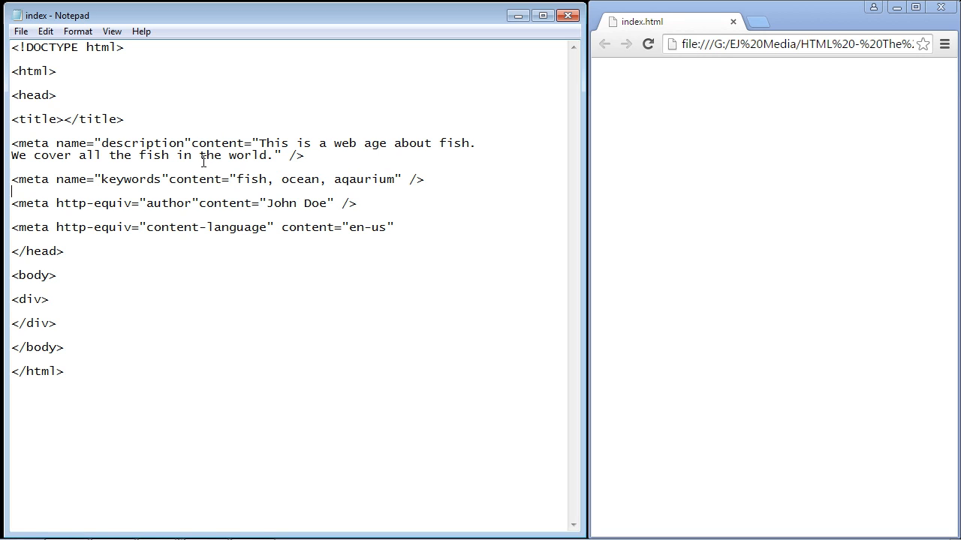
pyautogui.doubleClick(171, 203)
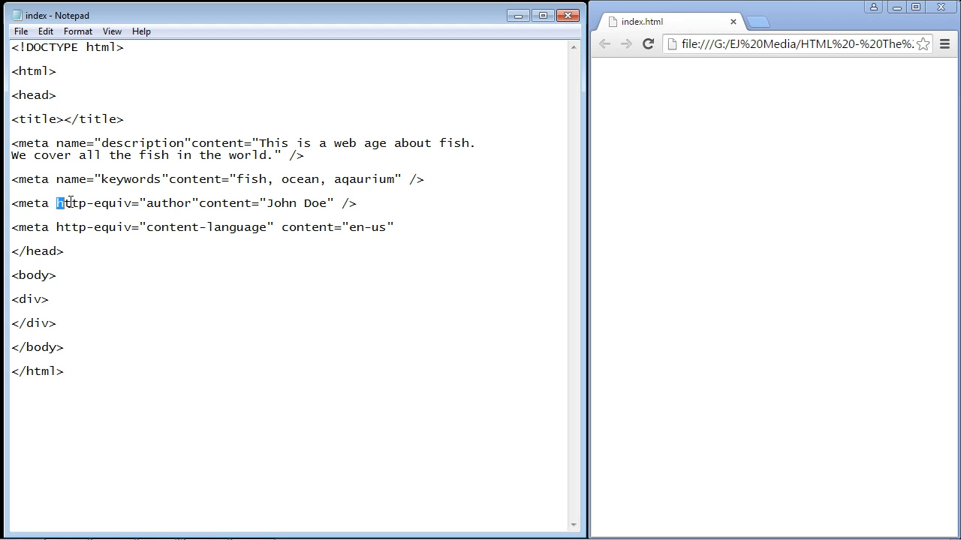
pyautogui.doubleClick(111, 203)
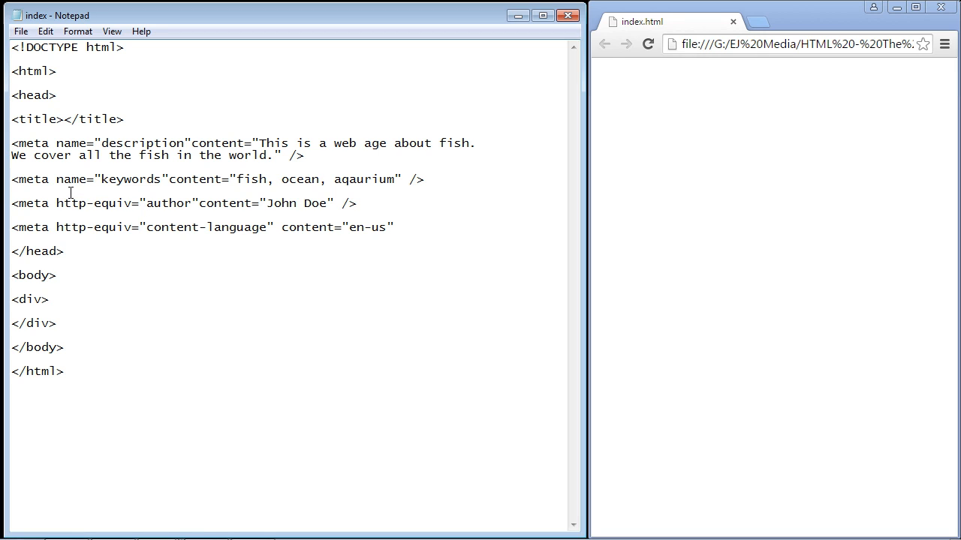
pyautogui.moveTo(149, 203)
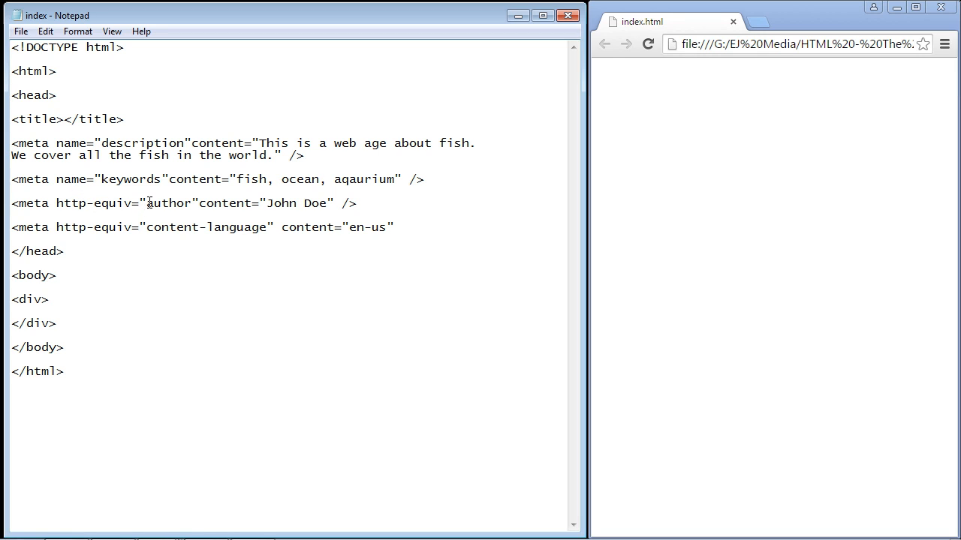
pyautogui.doubleClick(168, 203)
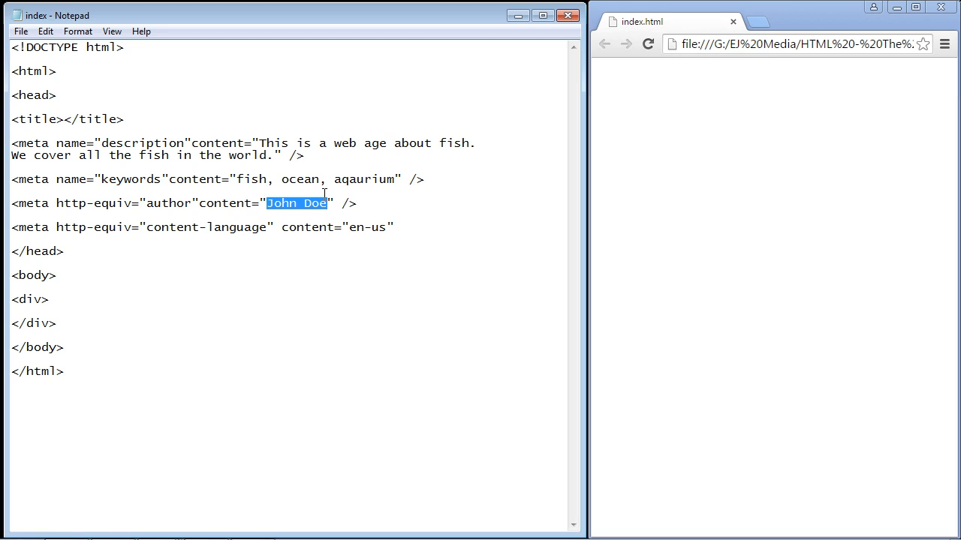
pyautogui.click(203, 227)
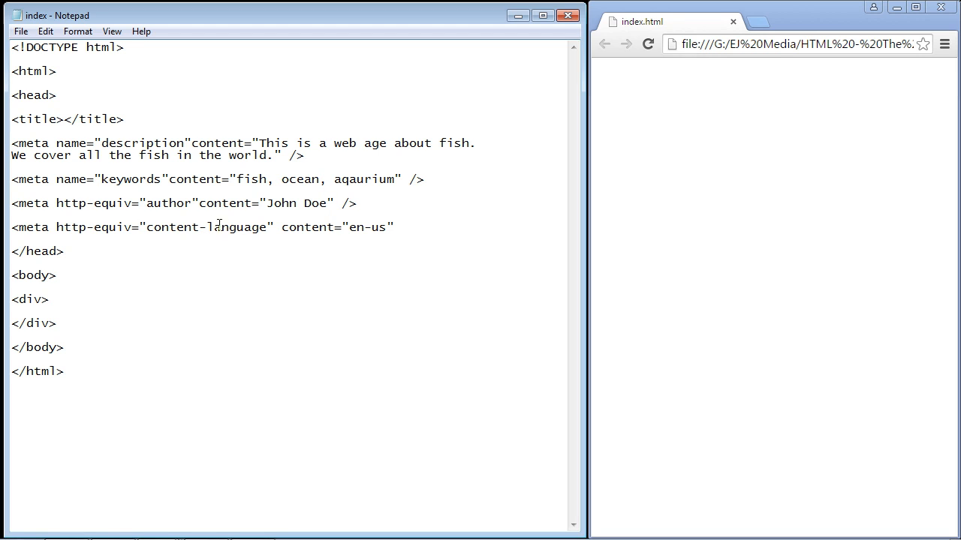
pyautogui.doubleClick(93, 226)
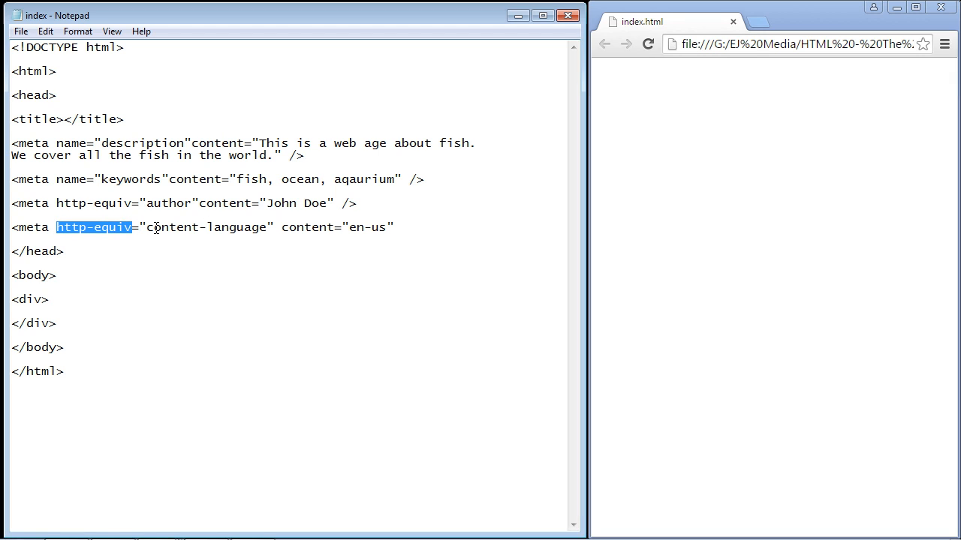
pyautogui.doubleClick(199, 227)
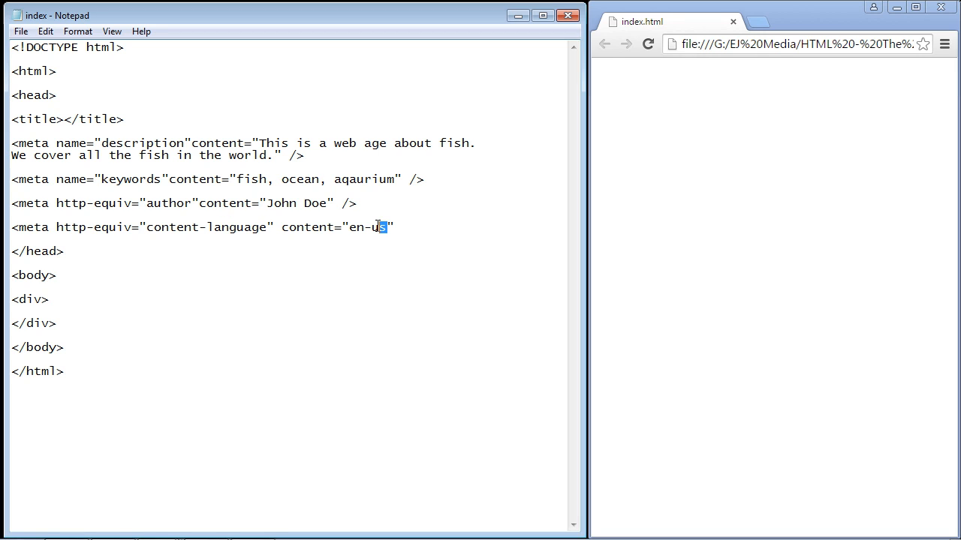
pyautogui.doubleClick(368, 226)
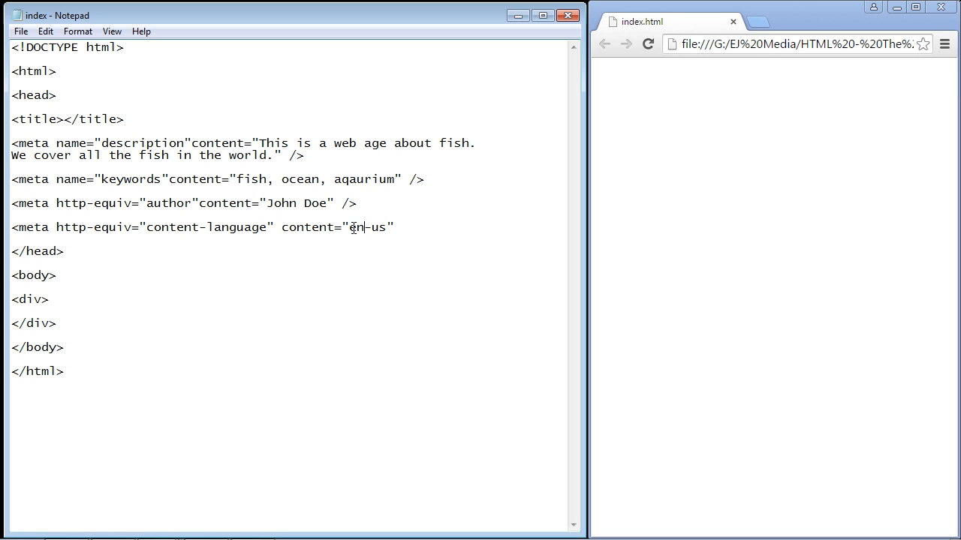
pyautogui.doubleClick(375, 227)
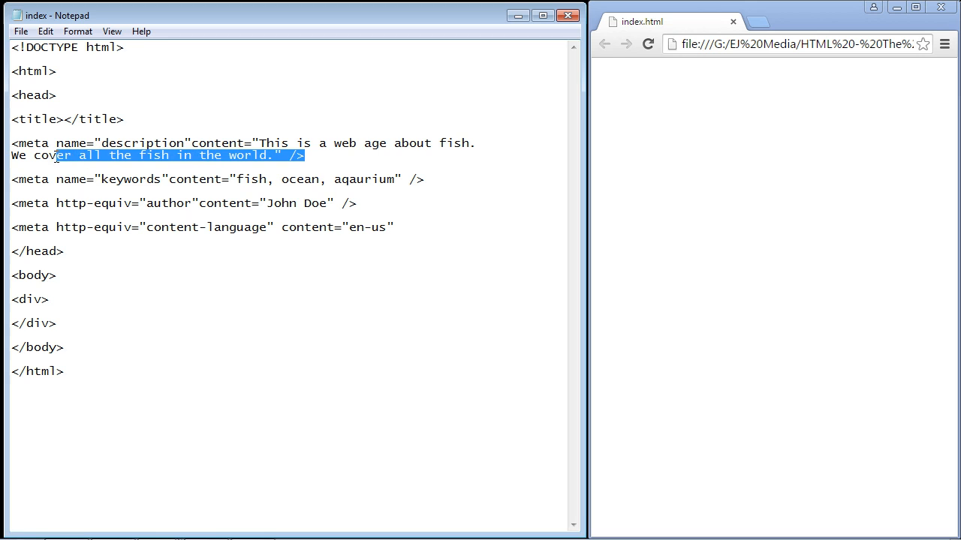
pyautogui.doubleClick(137, 143)
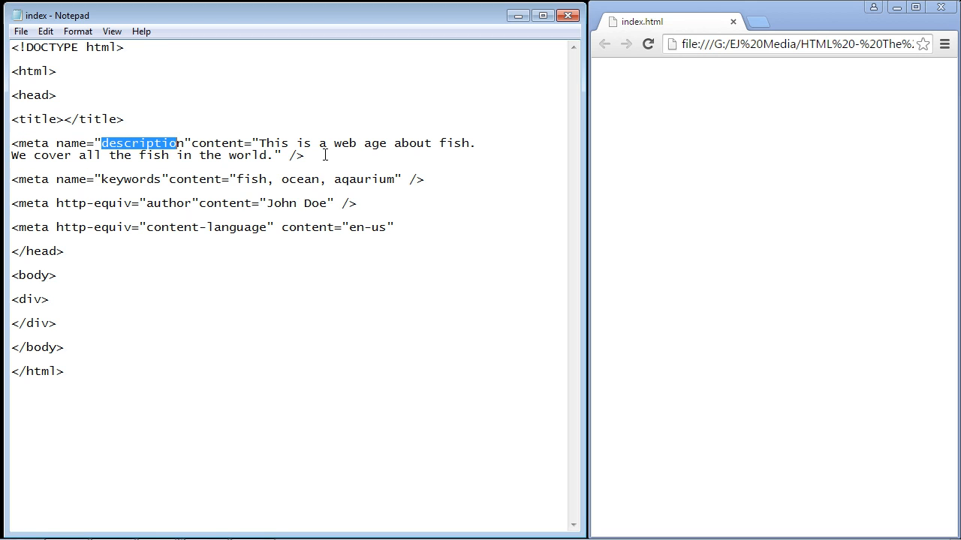
pyautogui.moveTo(101, 142); pyautogui.dragTo(304, 156)
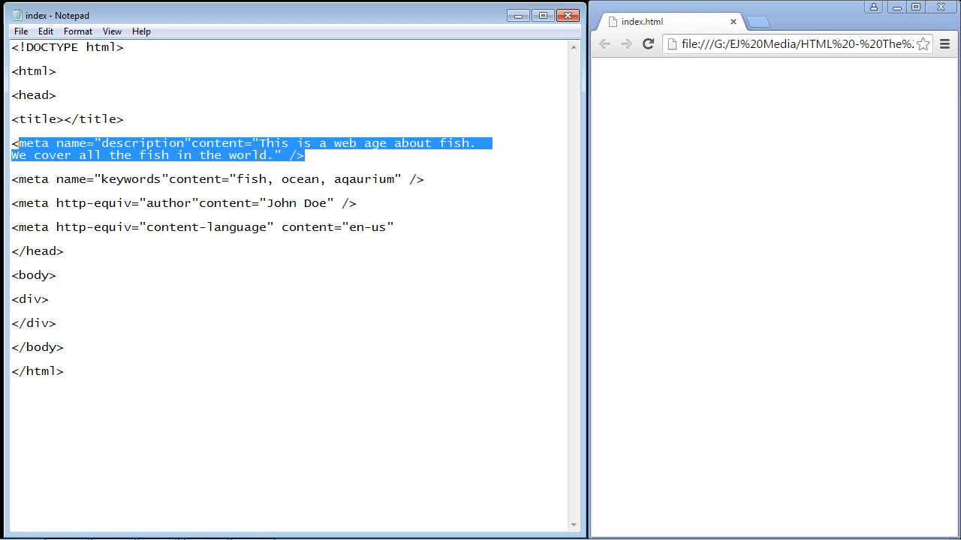
pyautogui.click(275, 155)
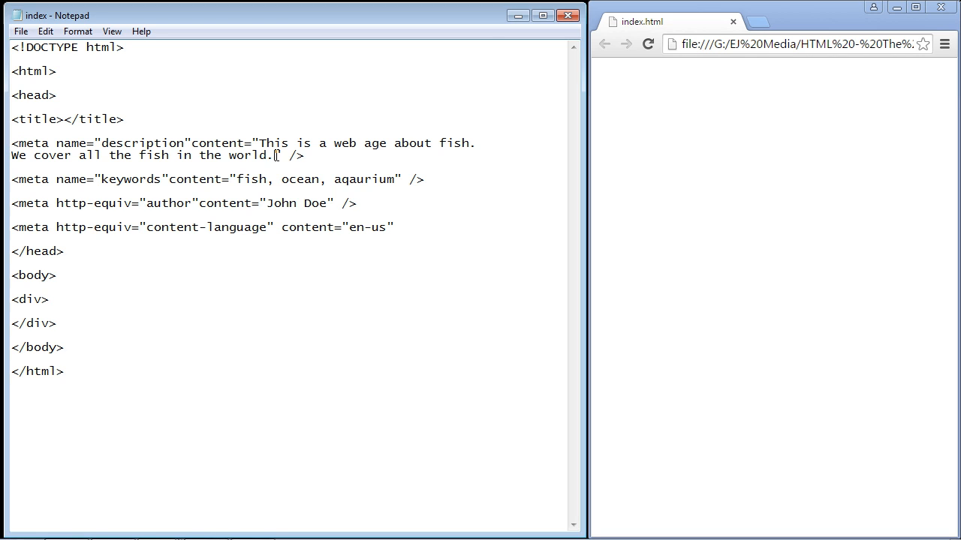
pyautogui.moveTo(259, 155); pyautogui.dragTo(305, 156)
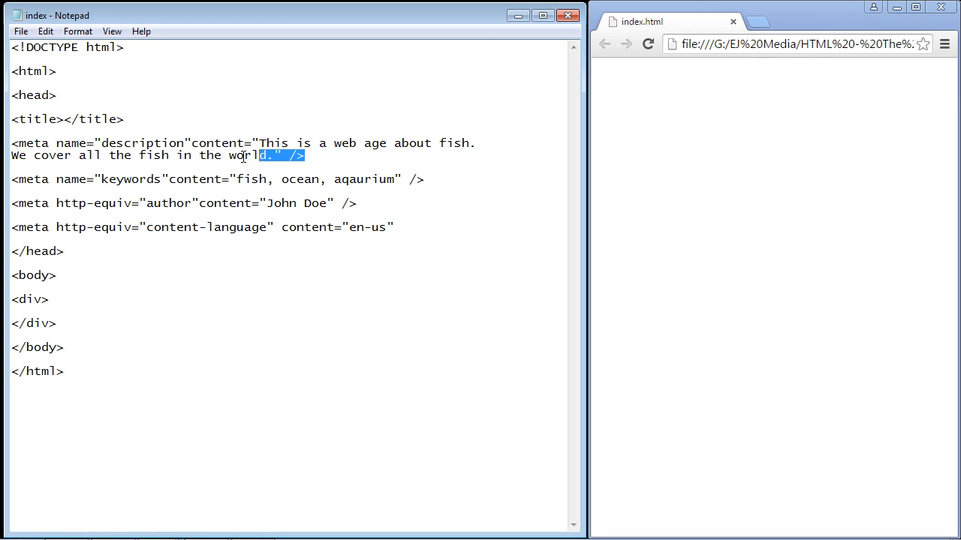